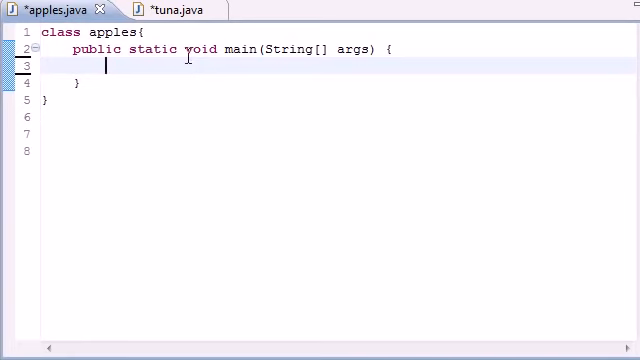
- Declare 'tuna tunaObject = new tuna();' inside main in apples.java
click(175, 9)
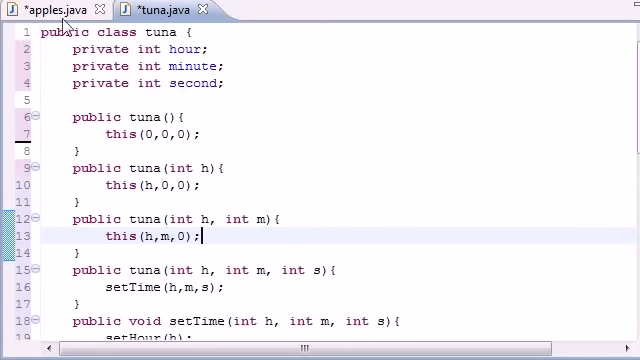
click(55, 9)
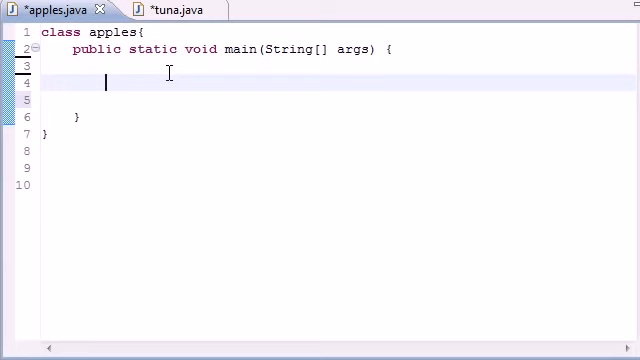
text(tuna tuna)
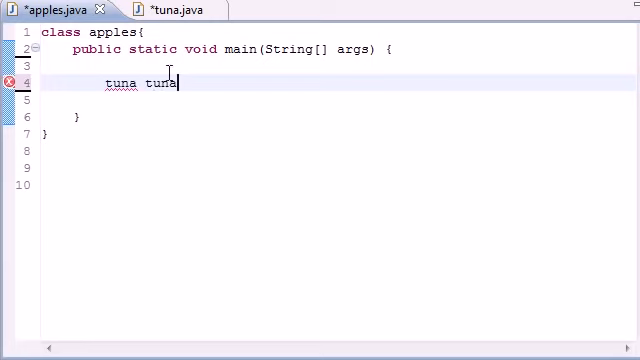
text(Object)
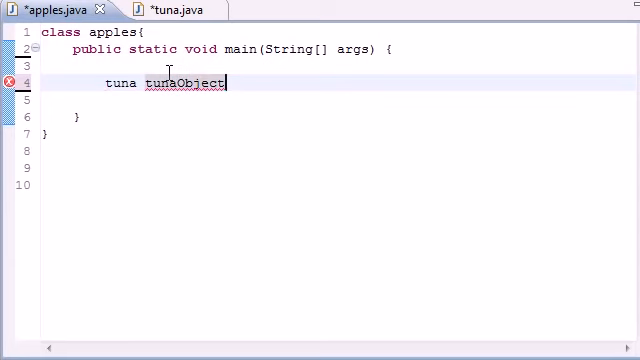
text(=)
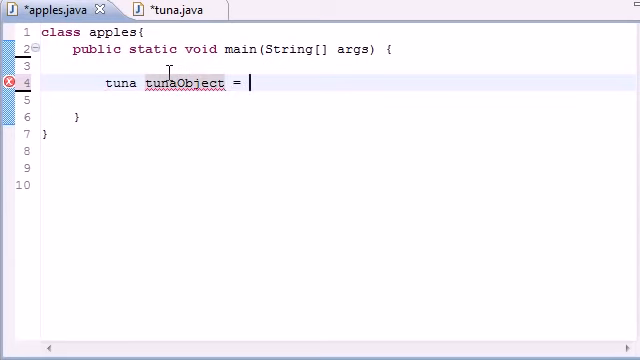
text(new tuna)
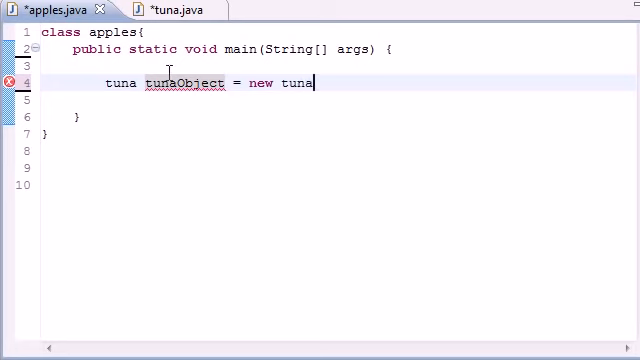
text(();)
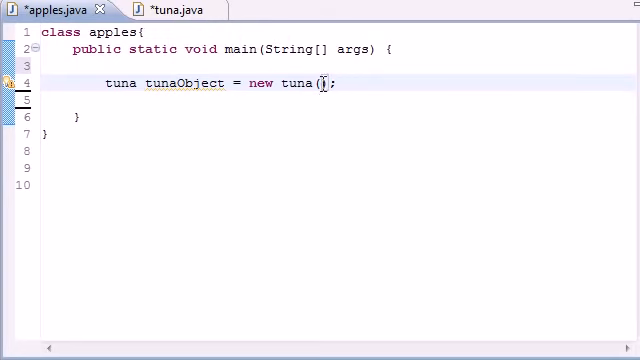
click(160, 10)
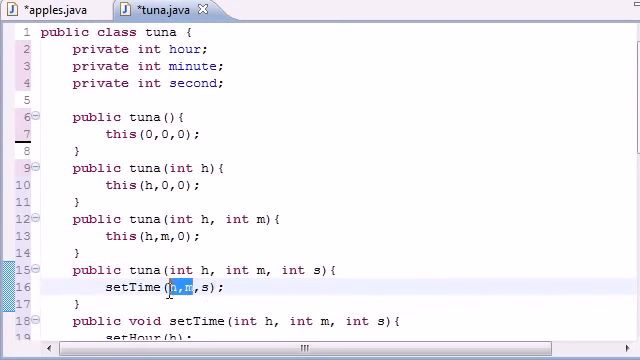
scroll(down, 3)
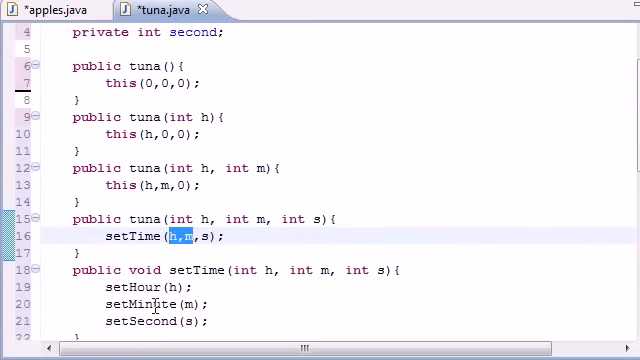
scroll(down, 3)
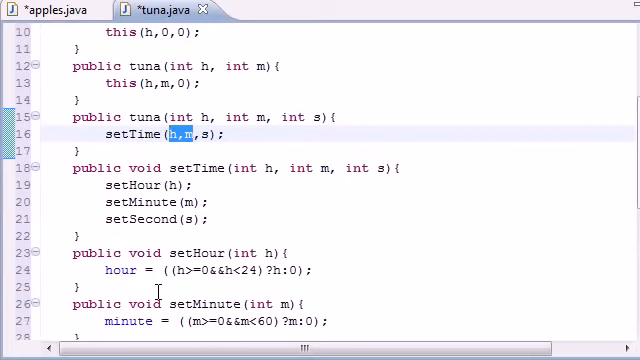
mouse_move(143, 219)
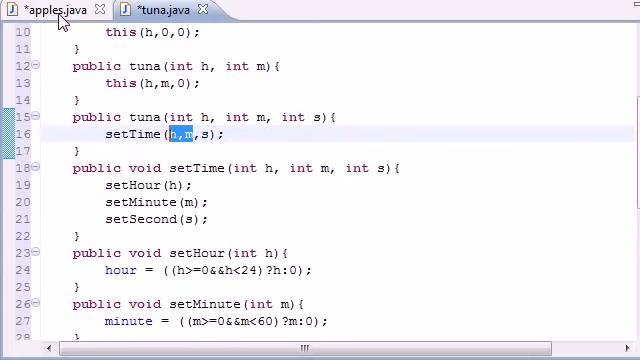
click(55, 9)
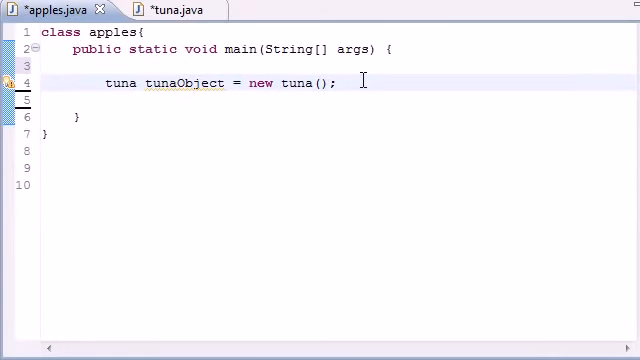
- Add tunaObject2 to tunaObject4 with arguments (5), (5,13), and the fourth starting (5,13,
click(340, 83)
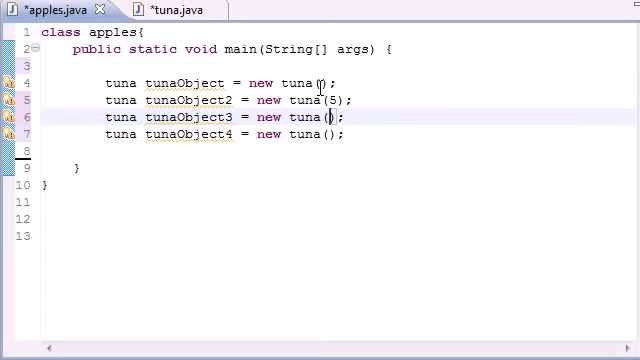
text(5,13)
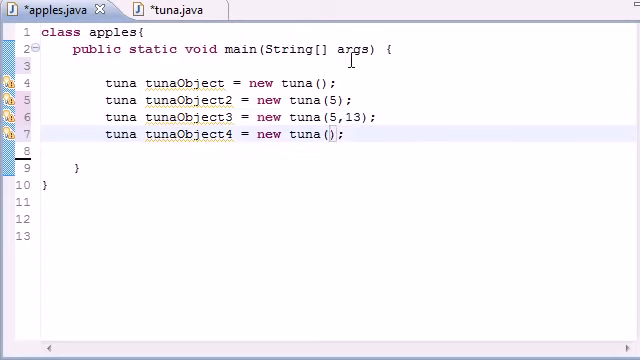
text(5,)
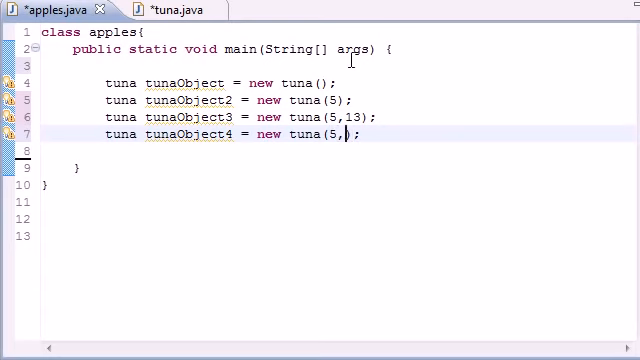
text(13,)
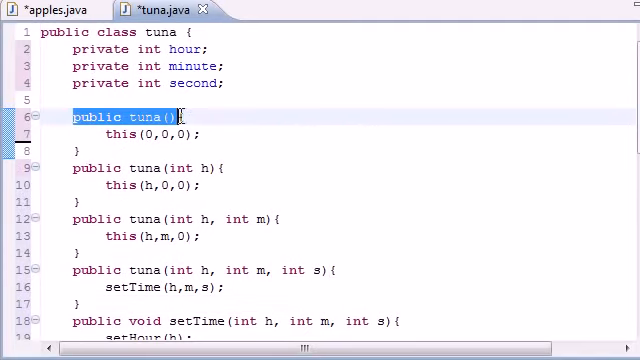
mouse_move(168, 152)
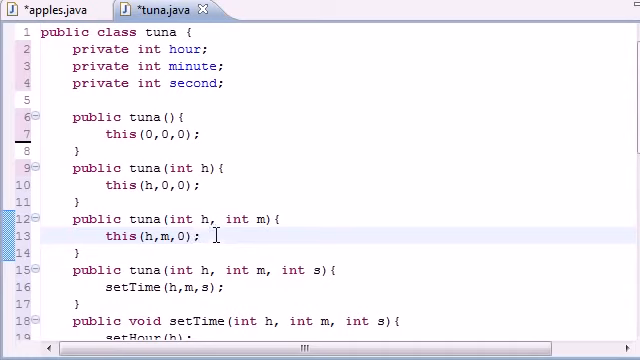
- Back in apples.java, complete tunaObject4 with (5,13,43) and add blank lines below
click(50, 10)
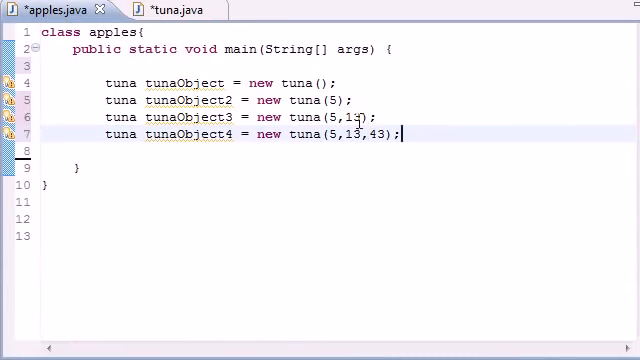
key(Enter)
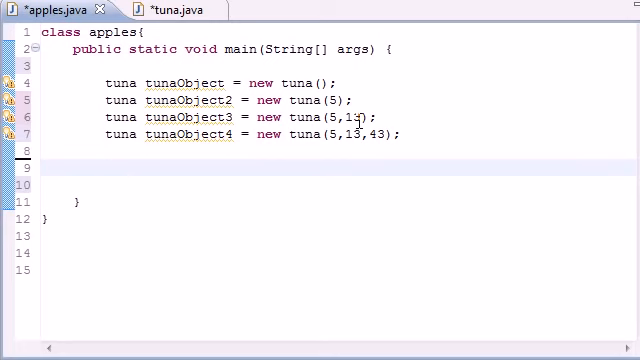
- Start the System.out.printf("") statement below the object declarations
text(System.ou)
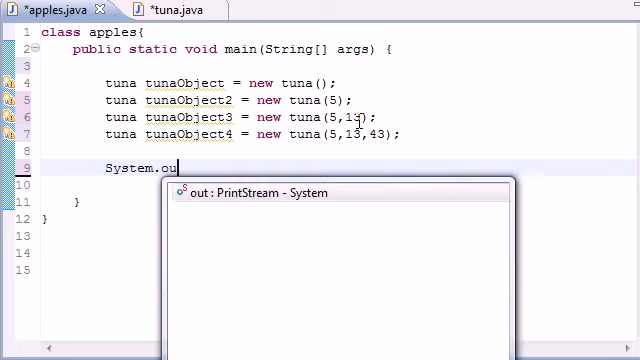
text(.oriu)
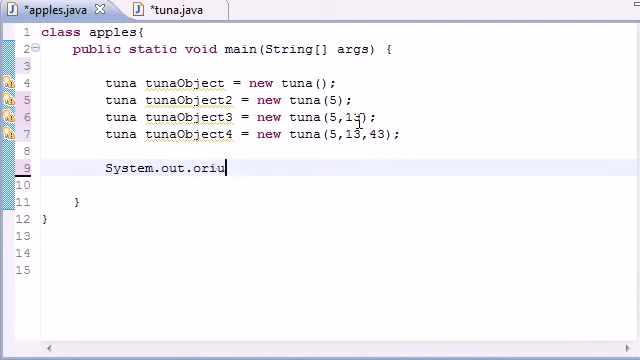
text(printf)
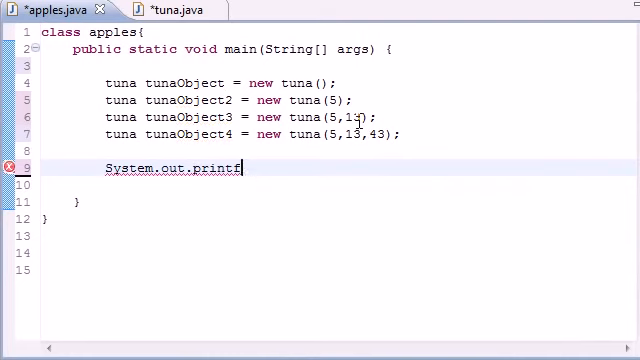
text(();)
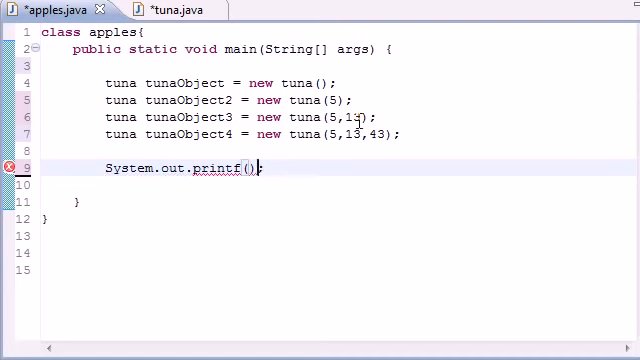
text("")
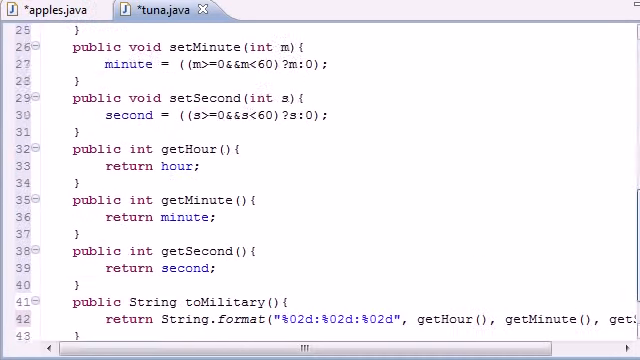
scroll(down, 3)
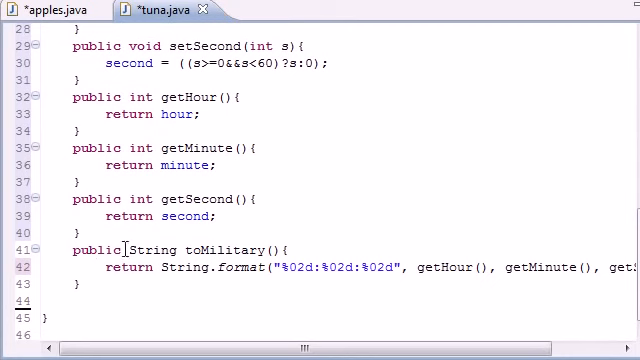
mouse_move(99, 14)
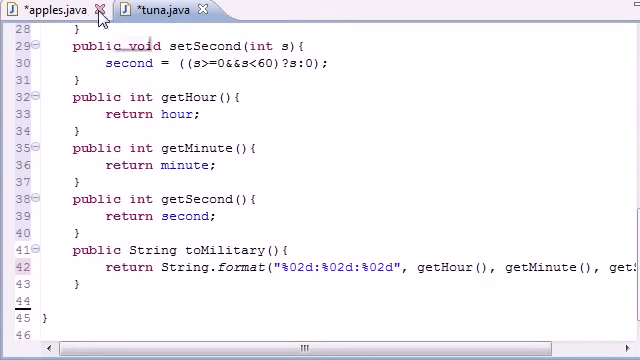
- Fill in the "%s\n" format and tunaObject.toMilitary() argument via content assist
click(45, 9)
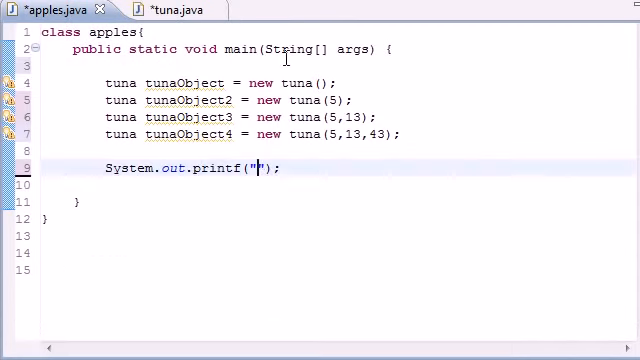
text(%)
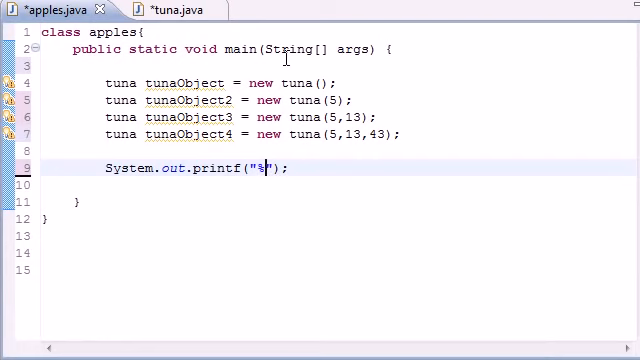
text(s/n)
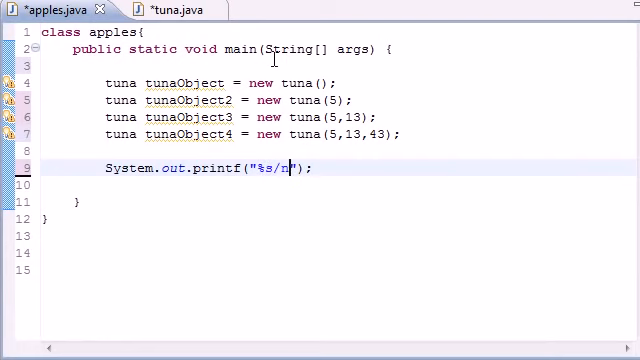
text(\)
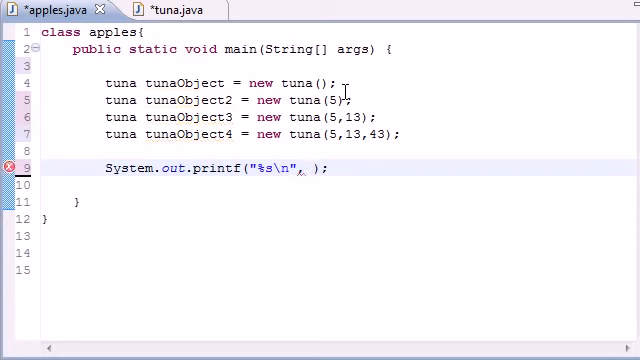
text(tun)
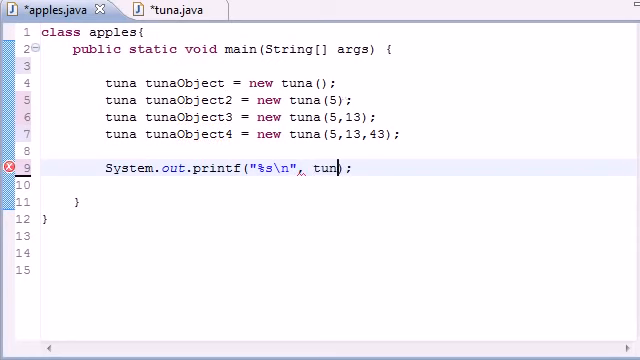
text(aObject)
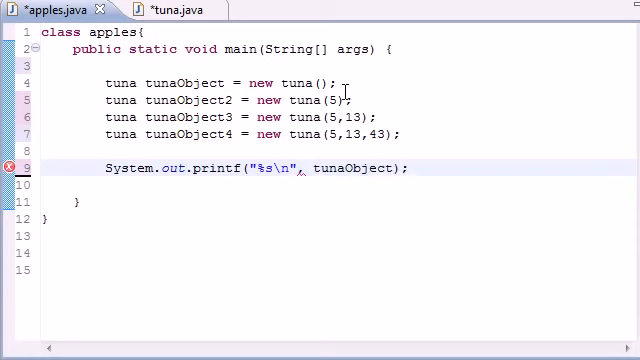
text(.)
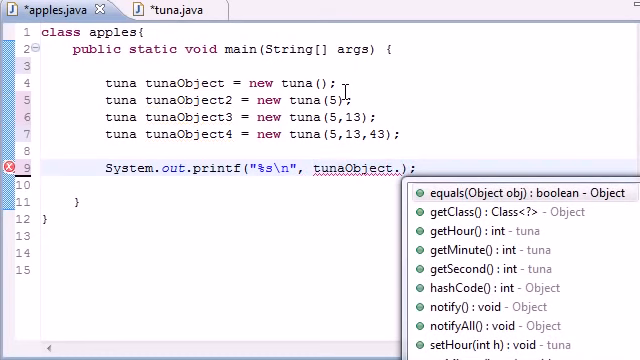
text(toMilitary()
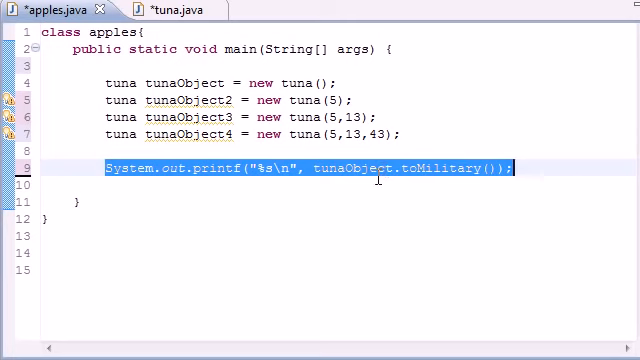
click(322, 82)
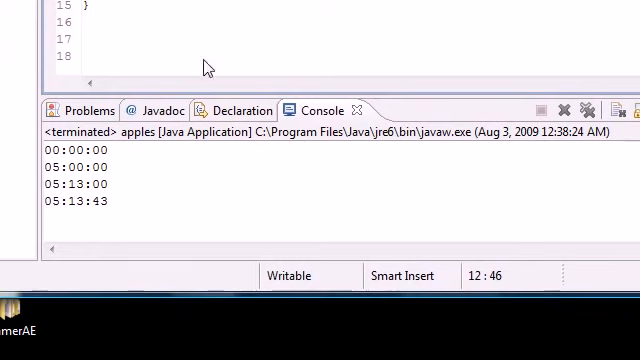
mouse_move(115, 151)
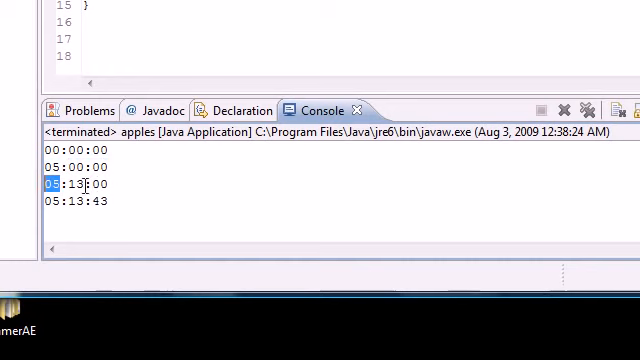
- Highlight the hour and seconds of the third console time, 05:13:00
double_click(70, 184)
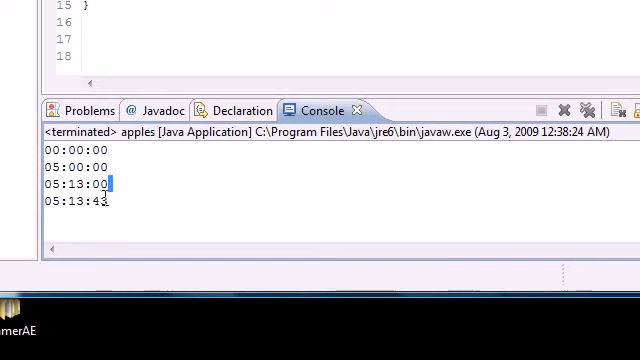
double_click(78, 201)
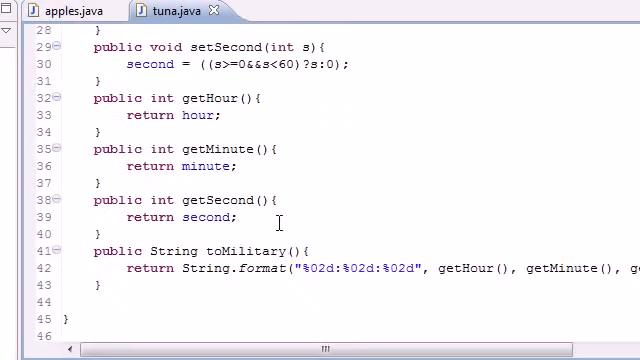
- Scroll tuna.java to view getHour, getMinute, getSecond and toMilitary
scroll(up, 3)
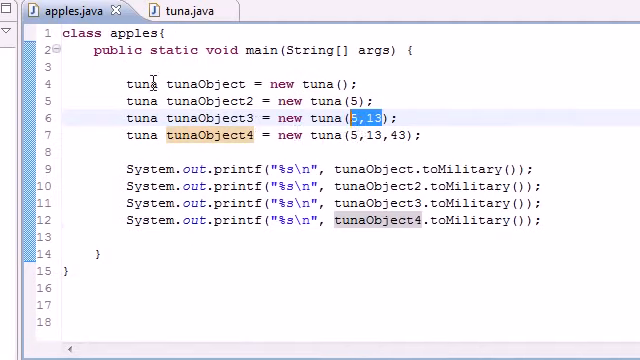
- In tuna.java, highlight the three-argument constructor's setTime(h,m,s) call and scroll down to the setters
click(177, 11)
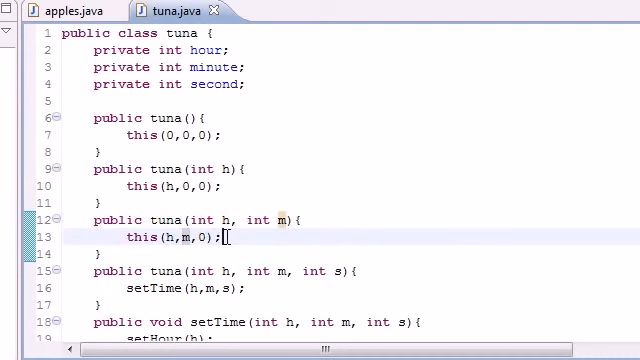
triple_click(175, 239)
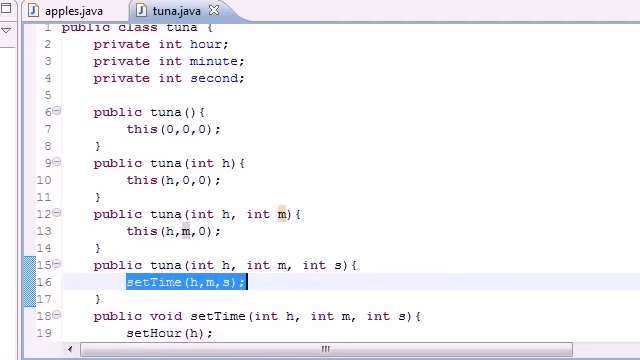
scroll(down, 3)
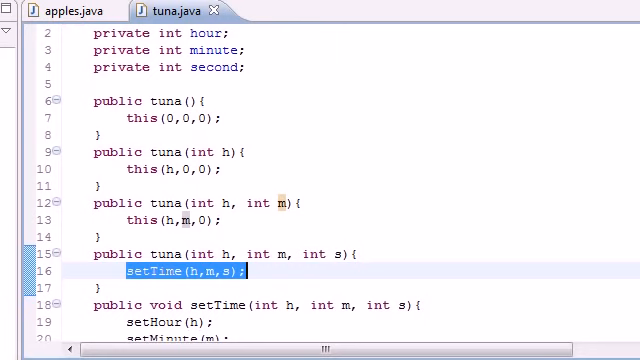
scroll(down, 3)
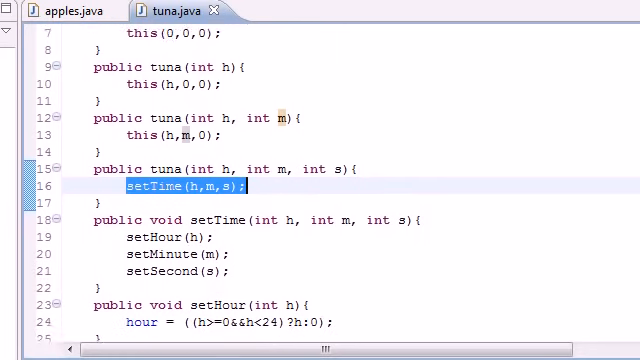
scroll(down, 3)
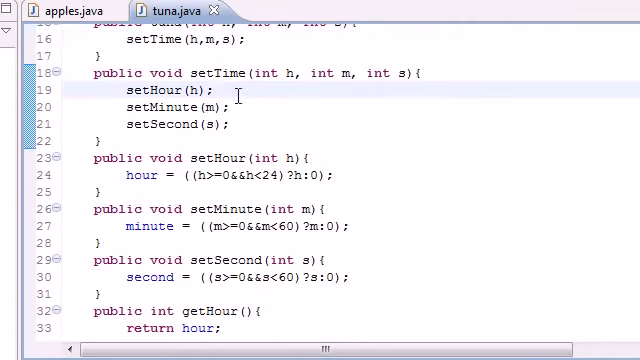
- Highlight setSecond, then the full toMilitary String.format return line
double_click(135, 89)
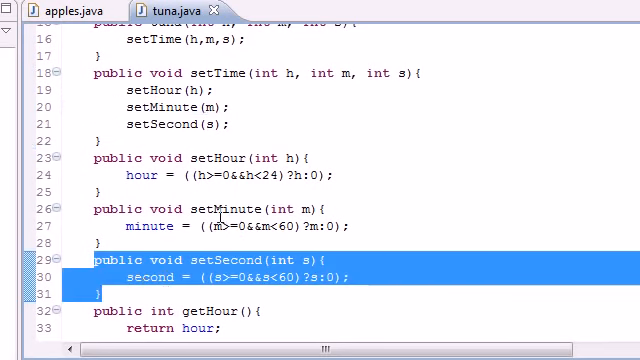
mouse_move(452, 196)
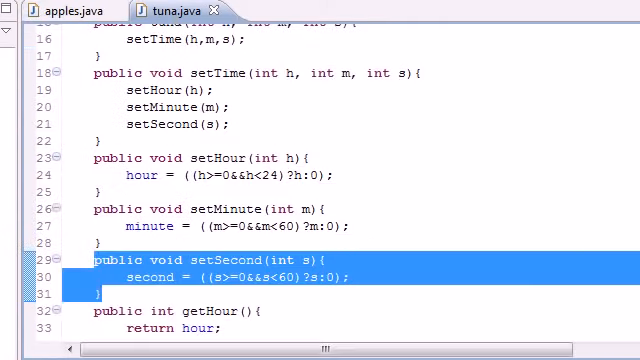
scroll(down, 3)
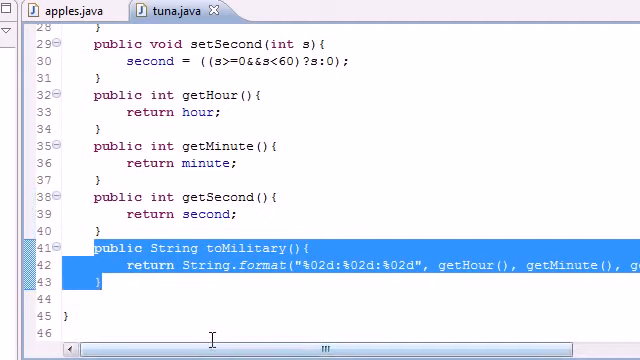
scroll(right, 3)
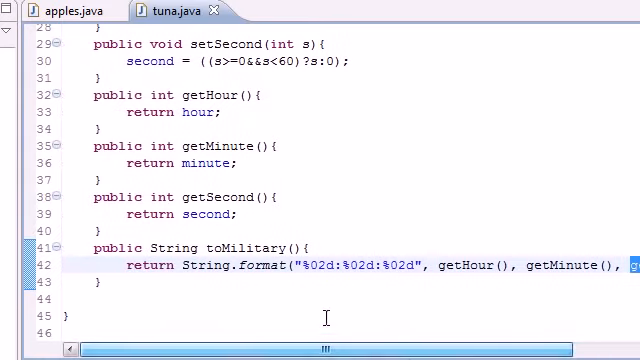
double_click(147, 264)
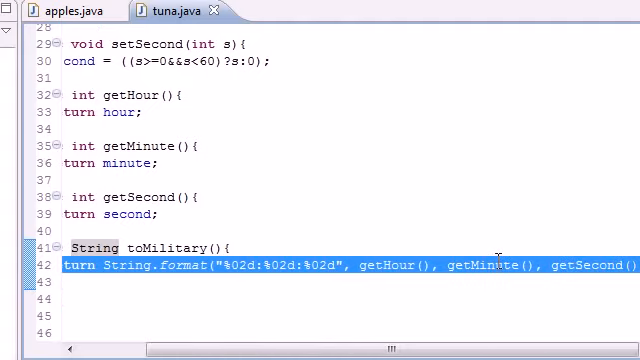
click(62, 10)
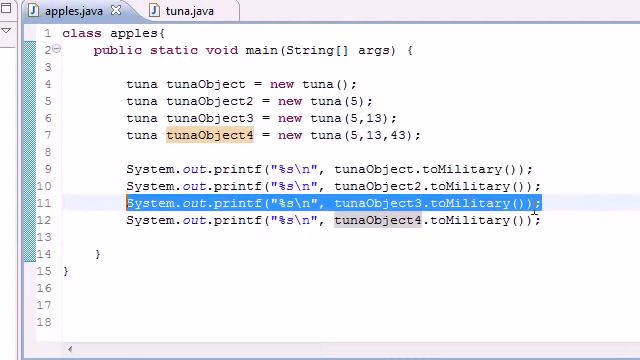
click(570, 205)
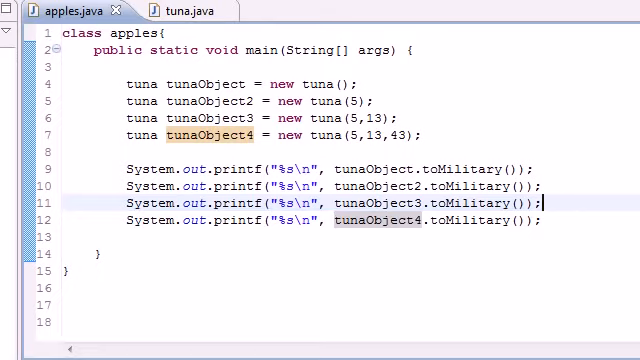
key(F11)
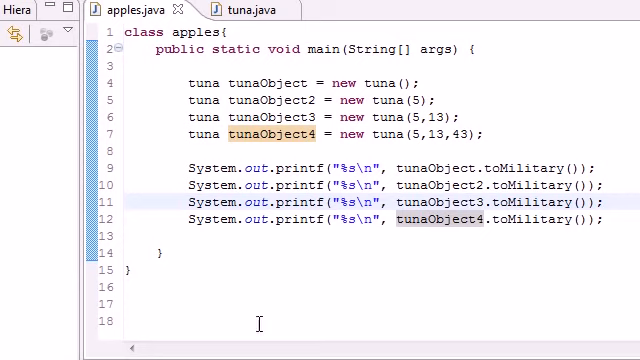
click(225, 9)
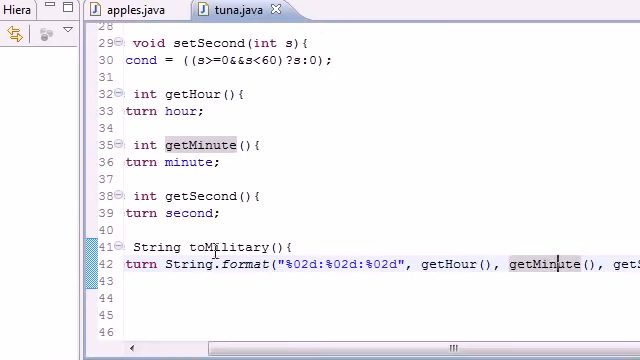
scroll(up, 3)
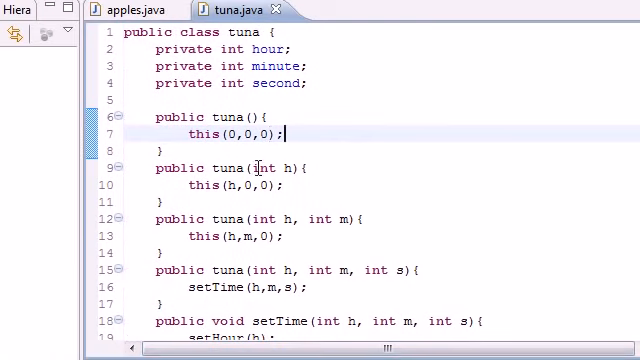
click(274, 270)
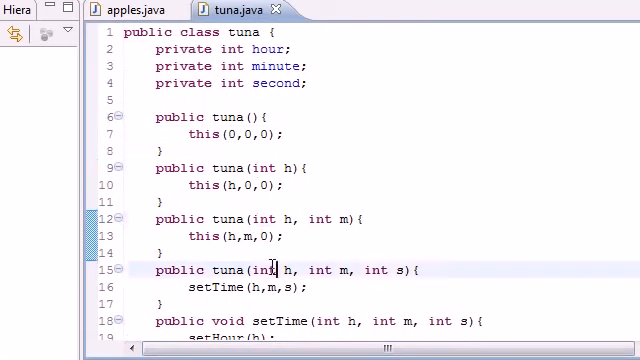